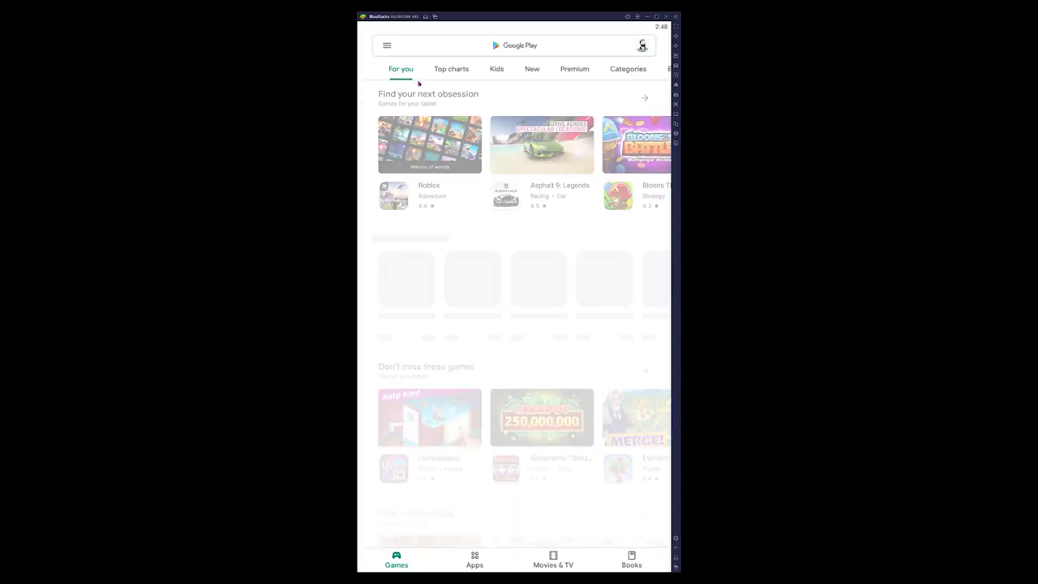
Search Play Store for 'briv' and install Brivo Mobile Pass
type("briv")
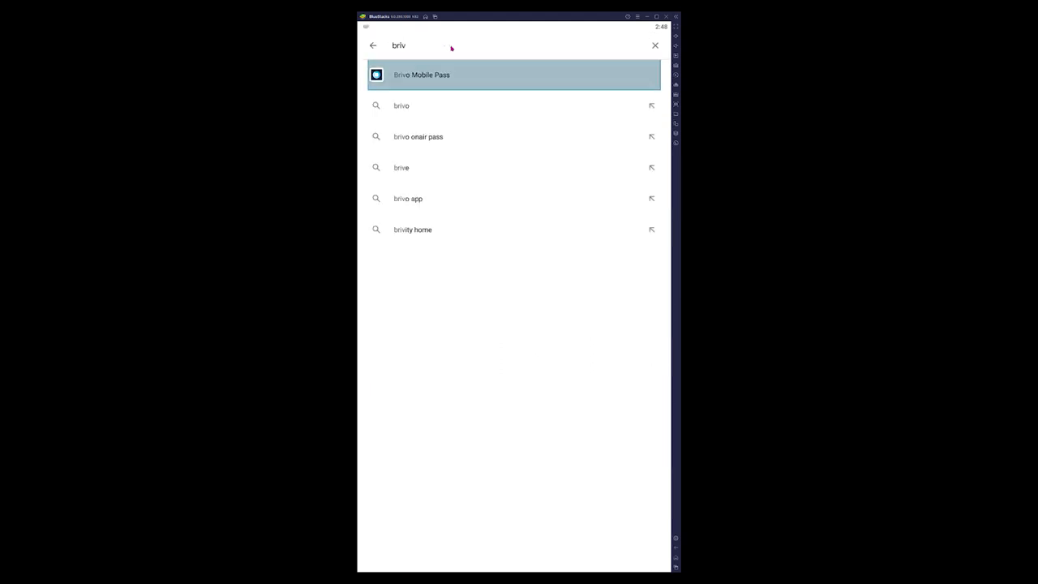
left_click(422, 75)
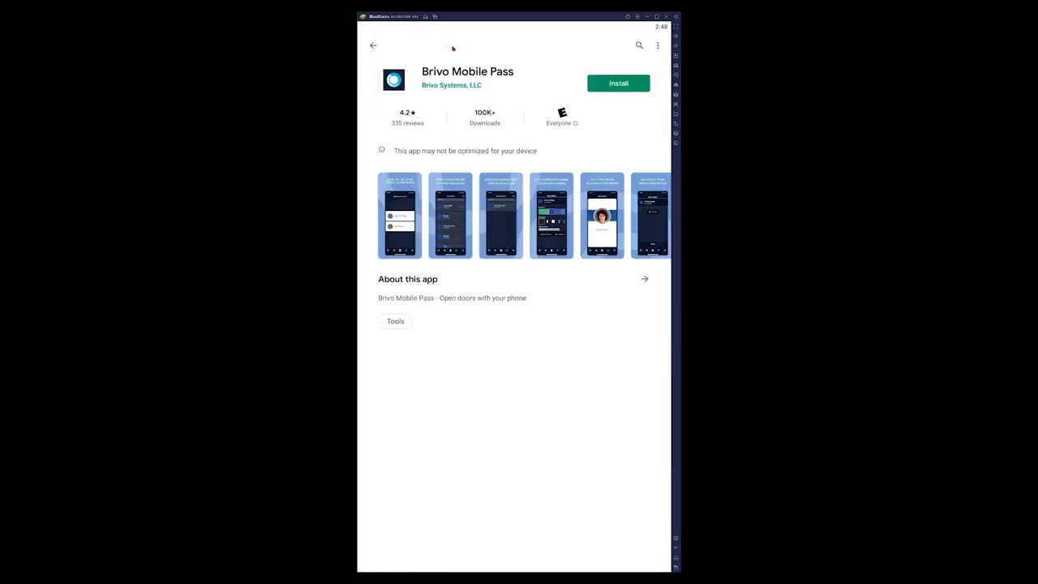
left_click(619, 83)
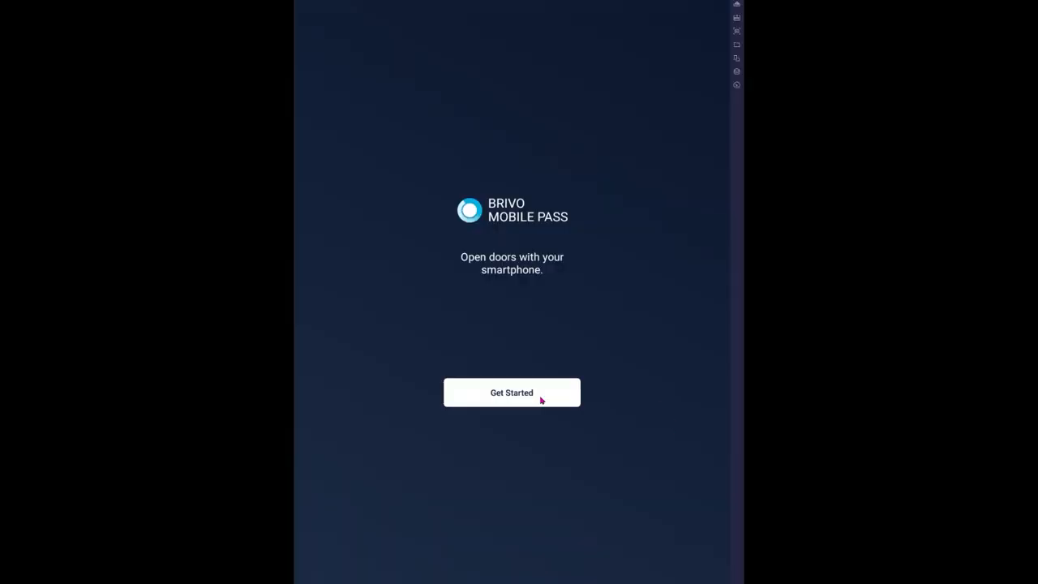
Tap Get Started on the Brivo welcome screen to reach Add Your Credentials
left_click(512, 393)
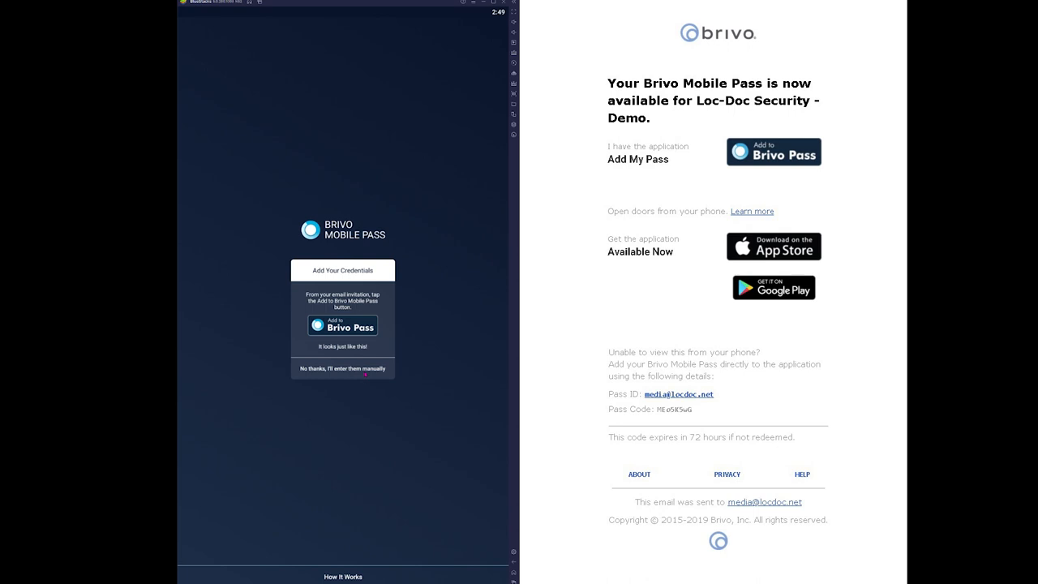
Enter the emailed Pass ID and code manually, claim the pass, and confirm success
left_click(342, 324)
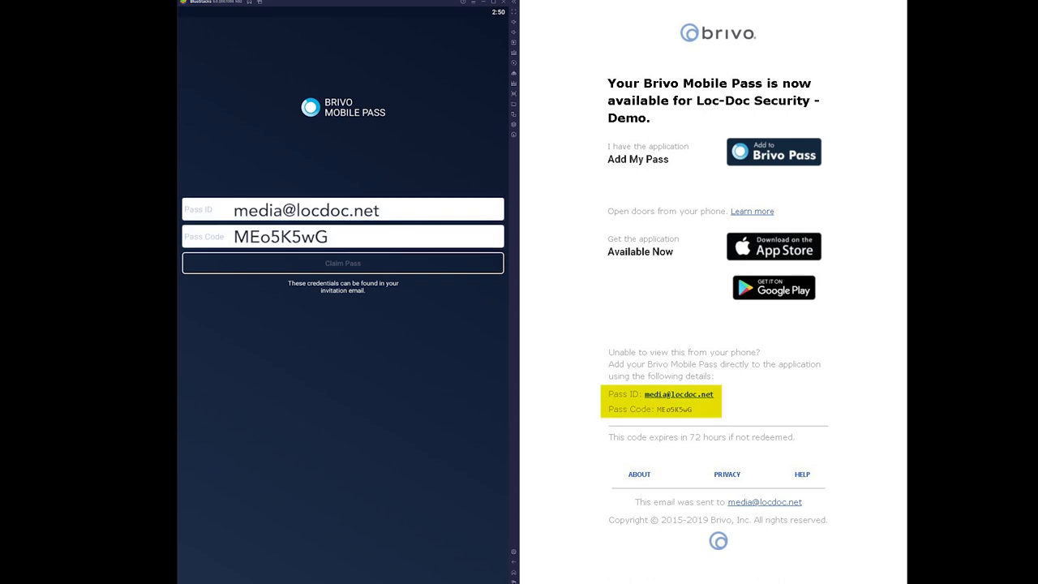
left_click(342, 263)
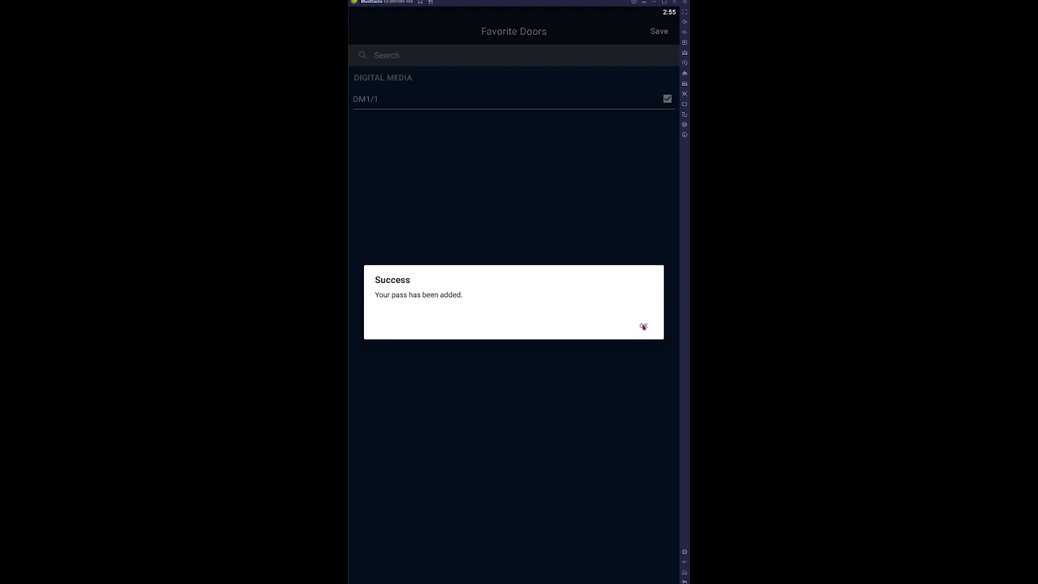
left_click(643, 326)
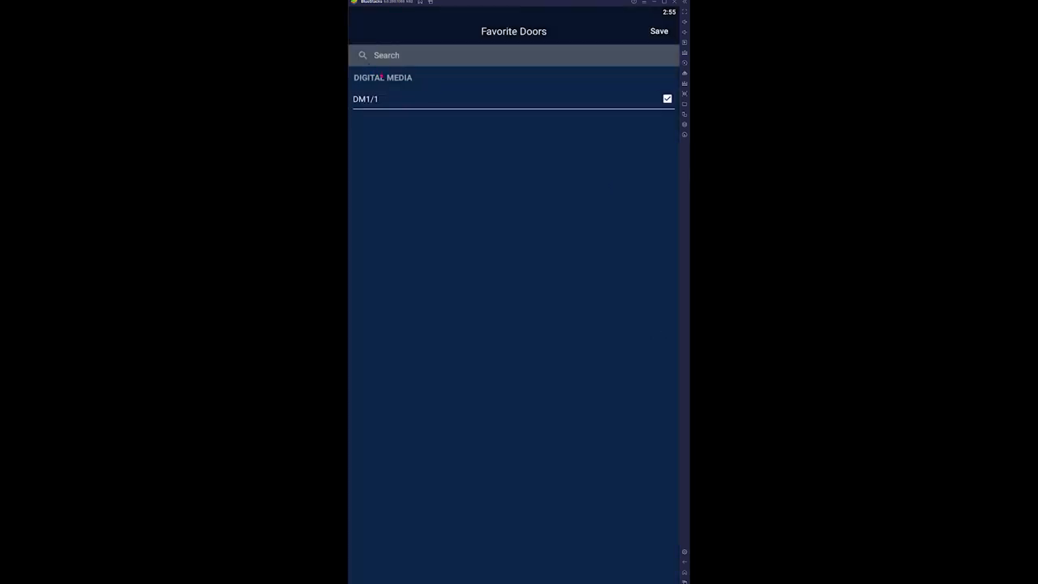